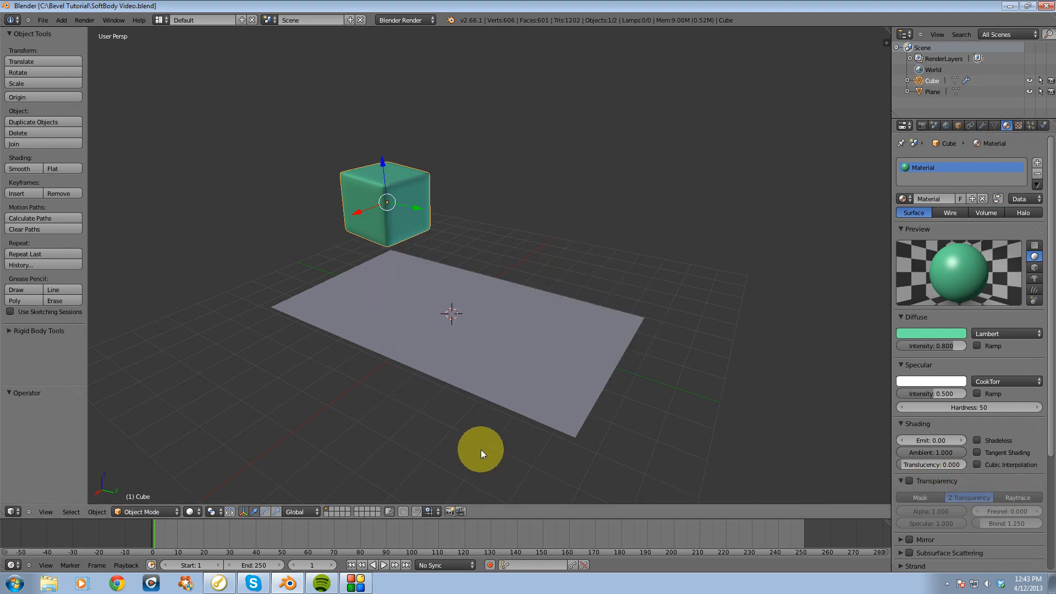
pyautogui.moveTo(432, 432)
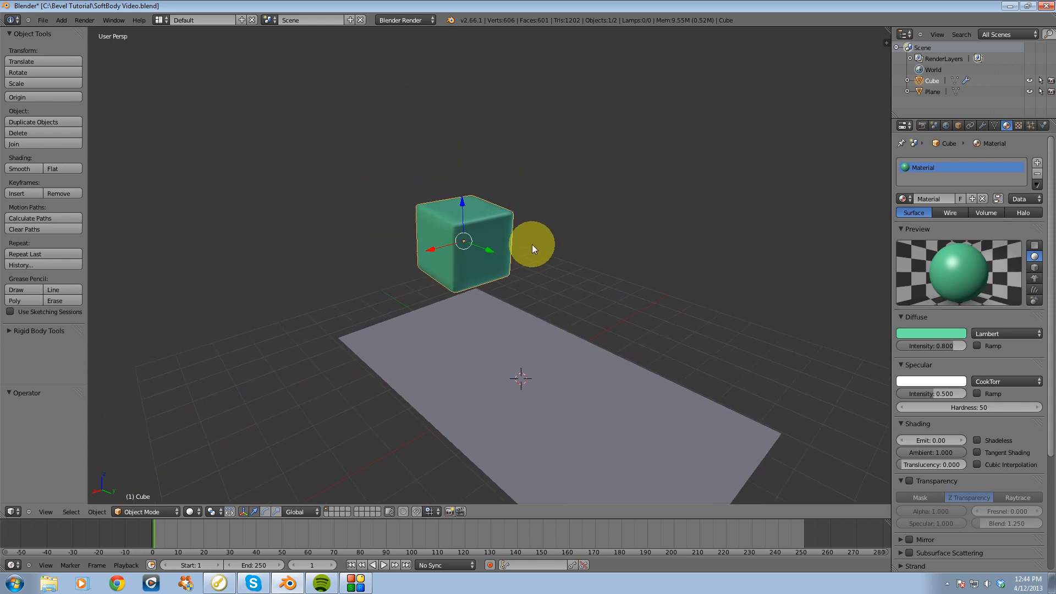
# Zoom in on the cube, return to Object Mode, and enable Soft Body physics on it.
pyautogui.moveTo(531, 249); pyautogui.dragTo(478, 266)
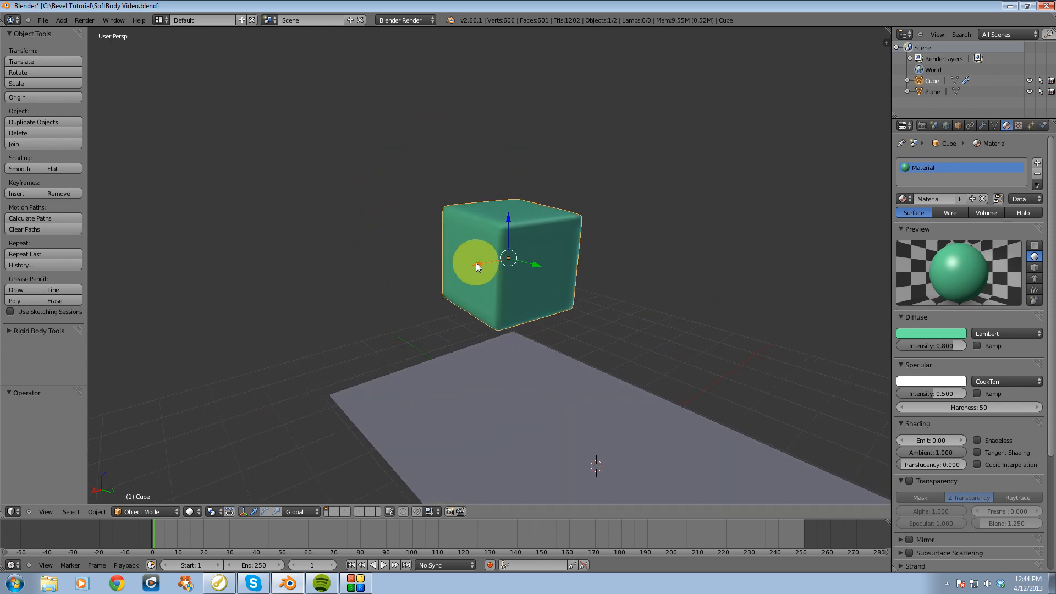
pyautogui.moveTo(478, 266); pyautogui.dragTo(472, 252)
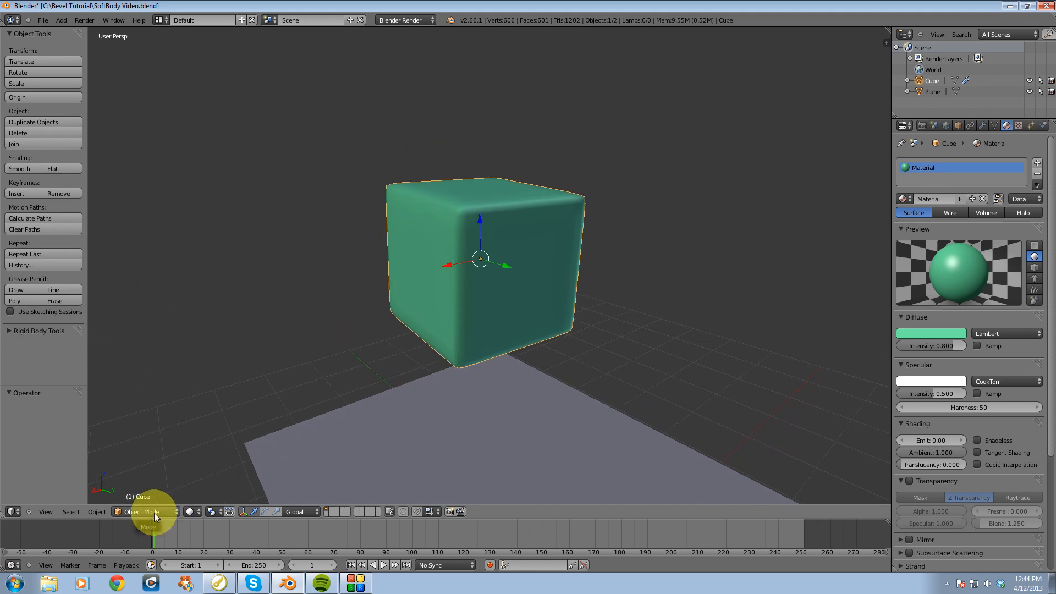
pyautogui.click(141, 511)
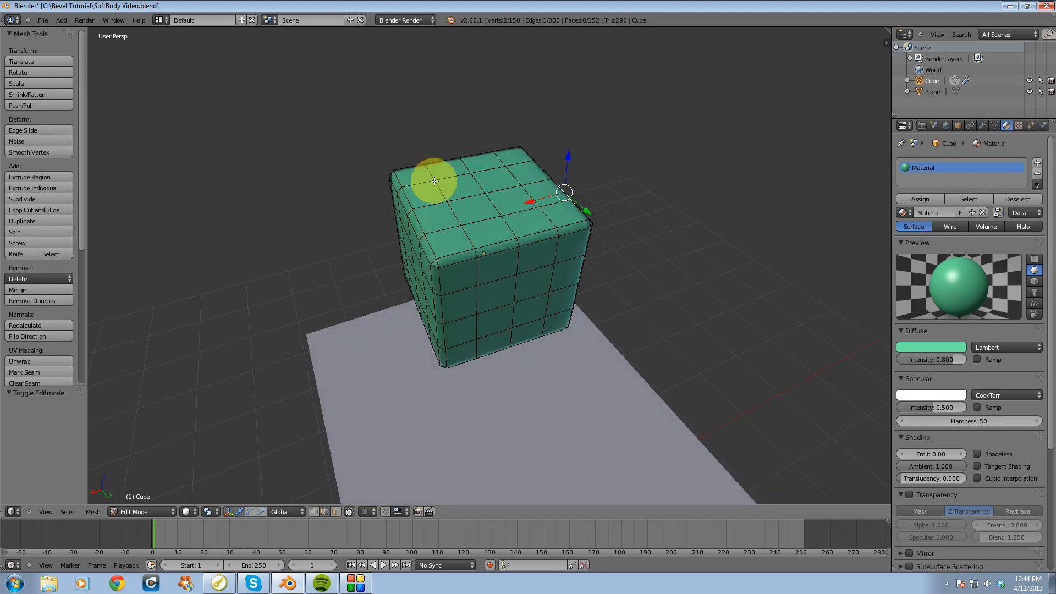
pyautogui.moveTo(516, 258)
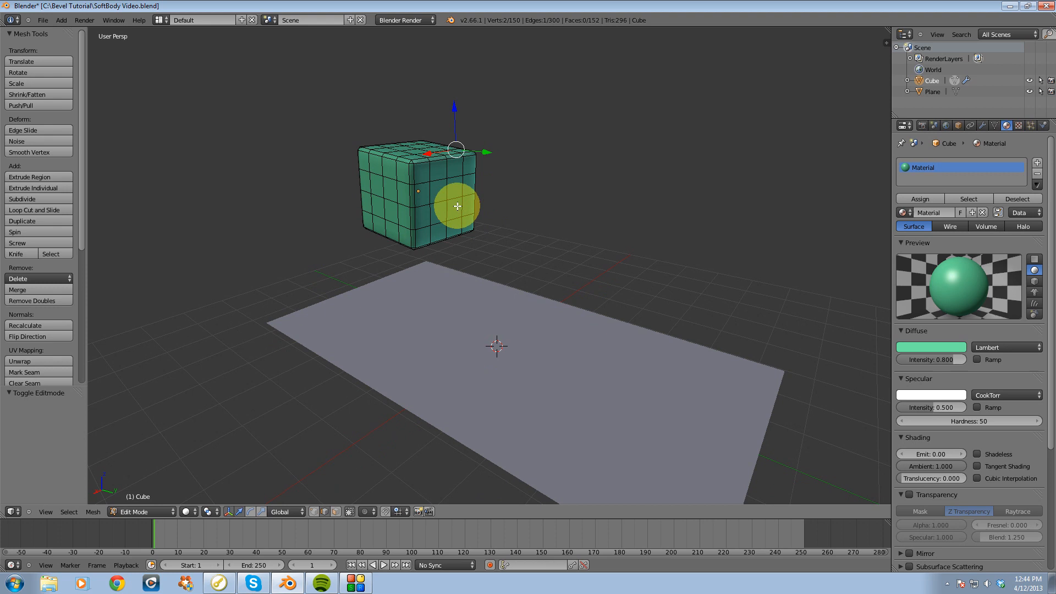
pyautogui.press('Tab')
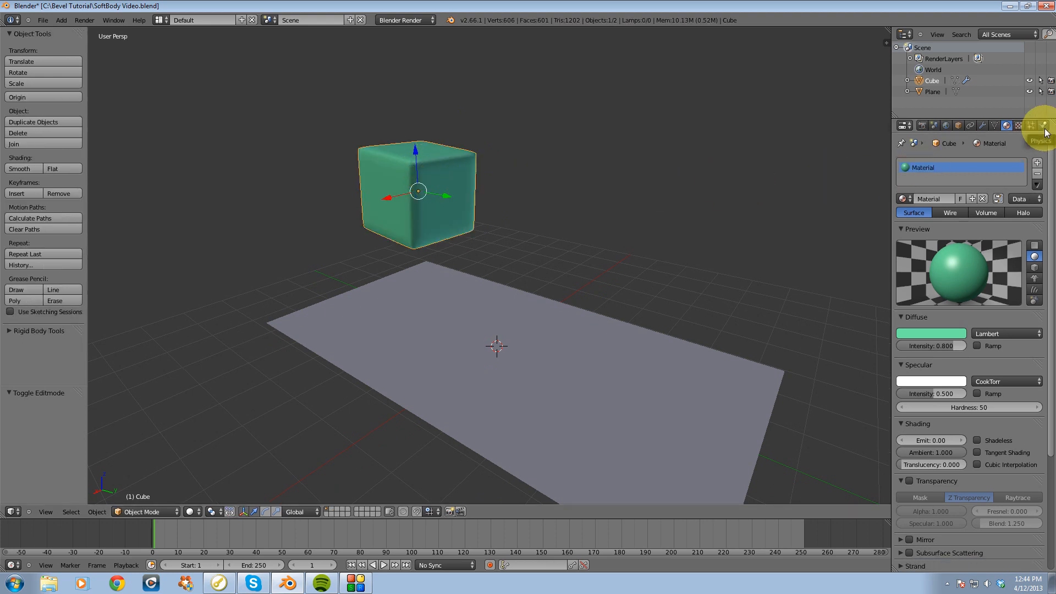
pyautogui.click(1043, 125)
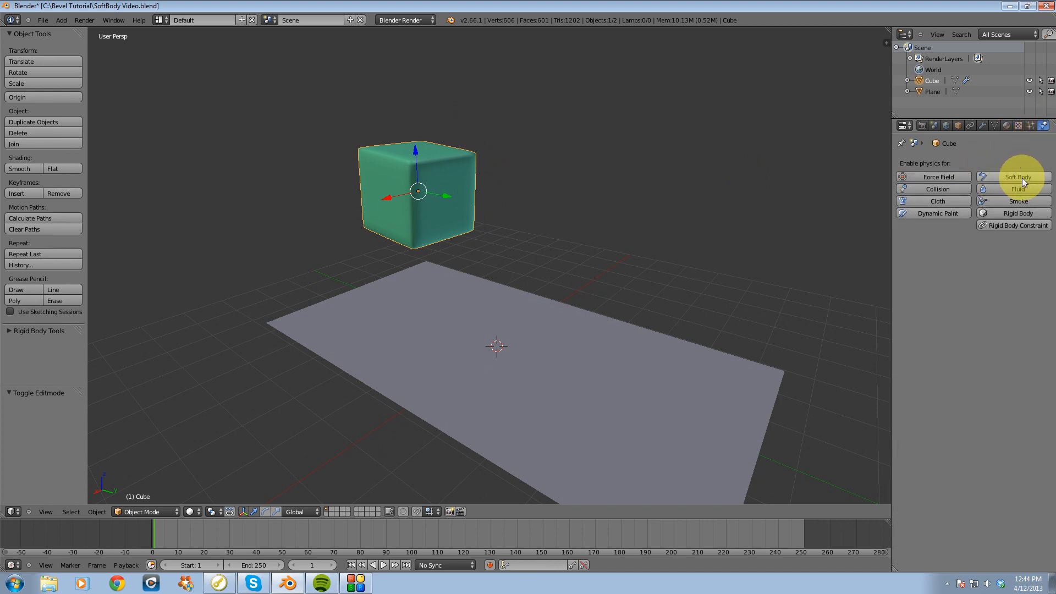
pyautogui.click(1017, 176)
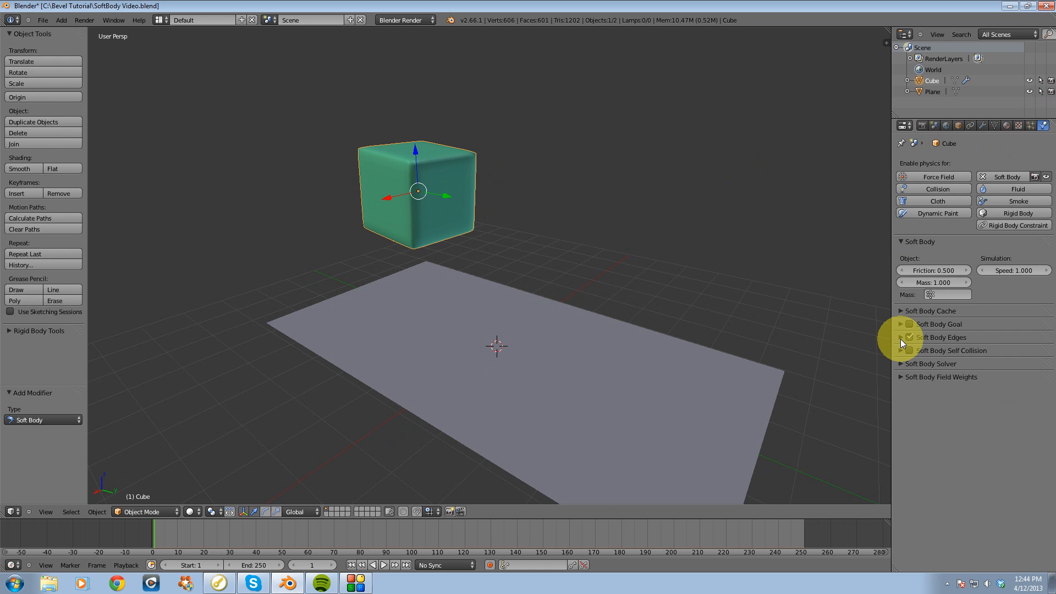
# Turn on Stiff Quads with bending 0.300 in the cube's Soft Body Edges settings.
pyautogui.click(909, 337)
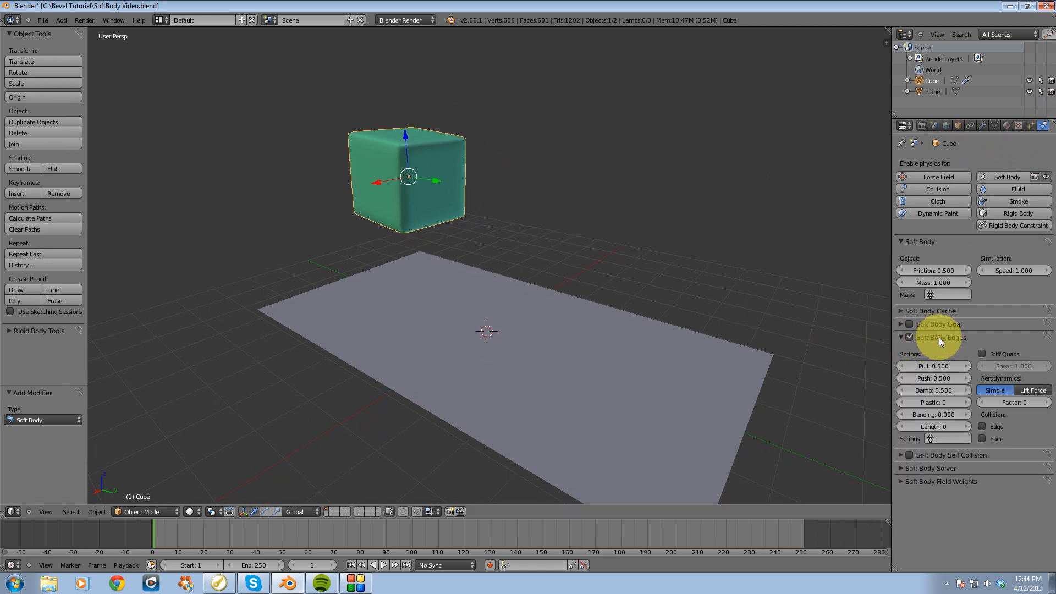
pyautogui.moveTo(979, 357)
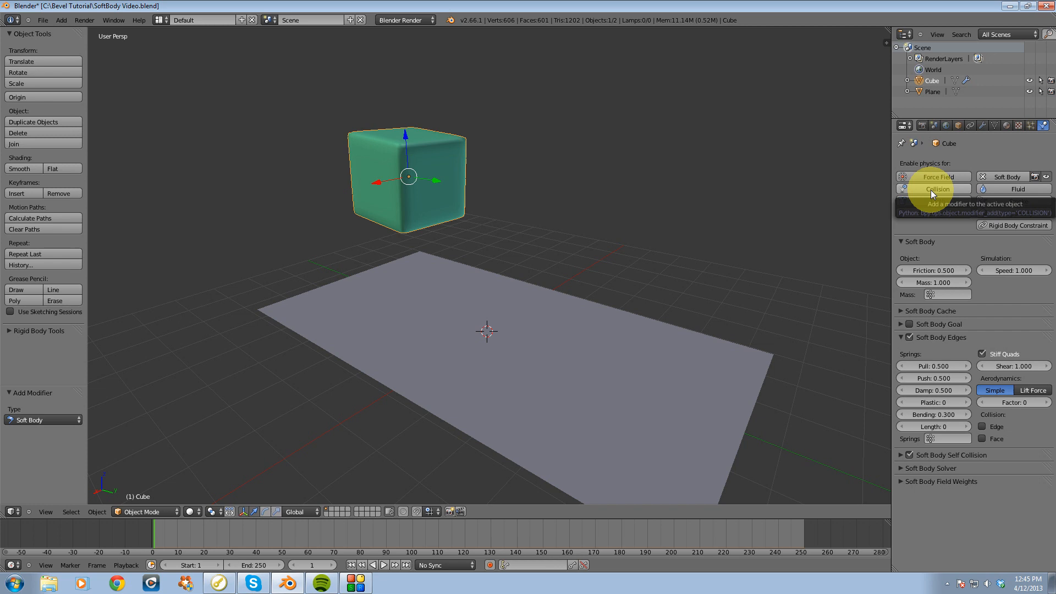
pyautogui.click(933, 190)
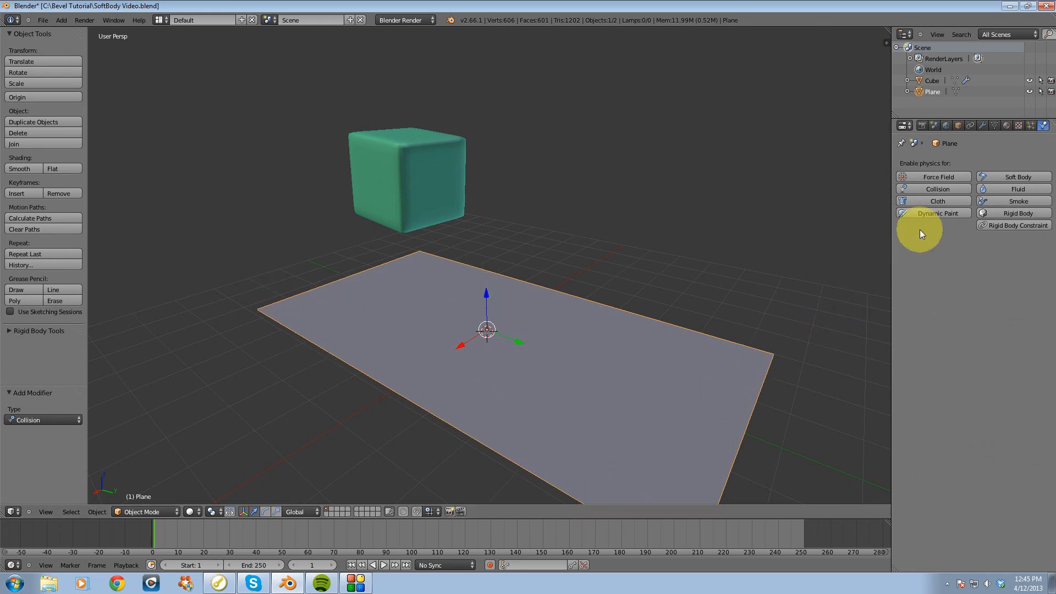
pyautogui.moveTo(933, 188)
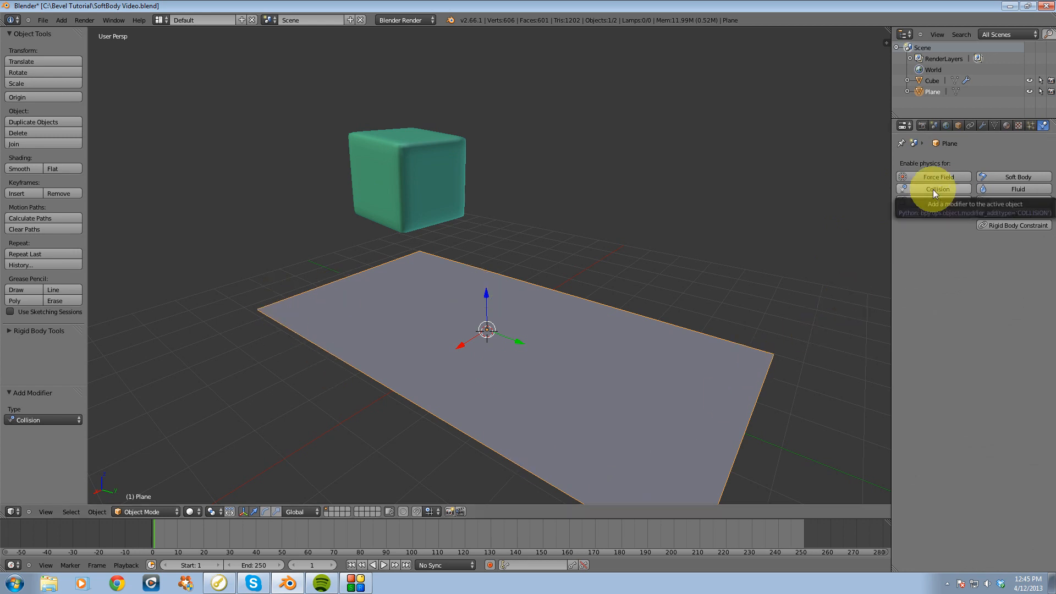
# Enable Collision physics on the plane.
pyautogui.click(933, 188)
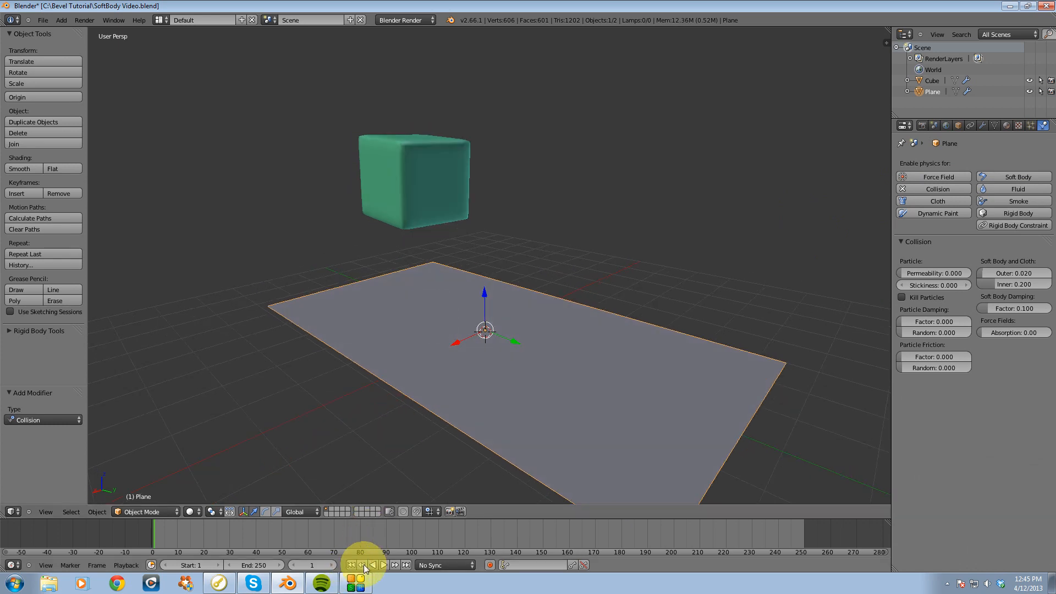
# Play the simulation to watch the soft cube land on the plane, then stop playback.
pyautogui.click(384, 564)
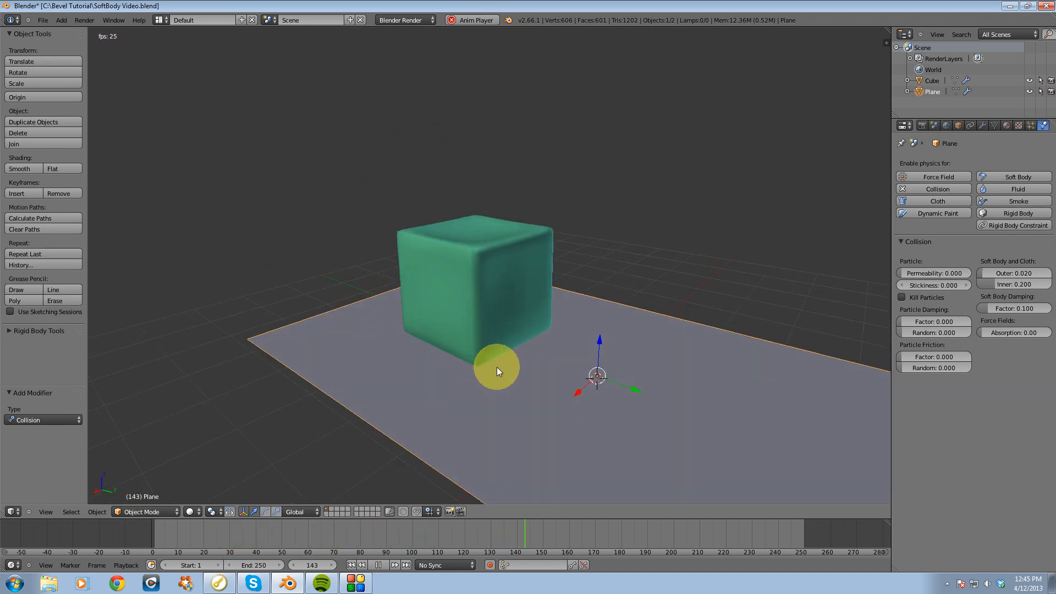
pyautogui.click(378, 564)
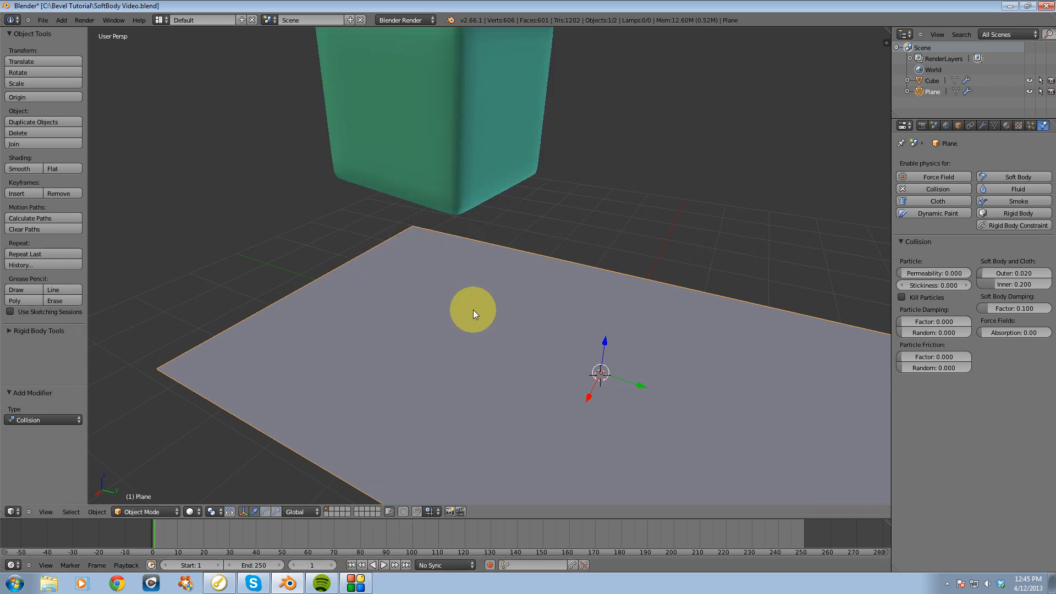
pyautogui.moveTo(471, 310); pyautogui.dragTo(476, 372)
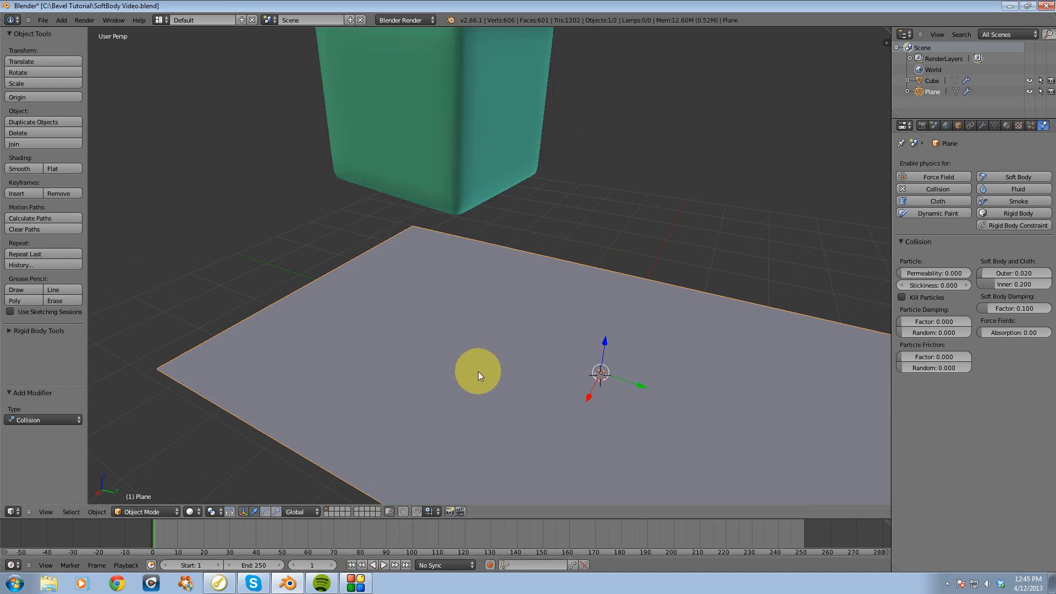